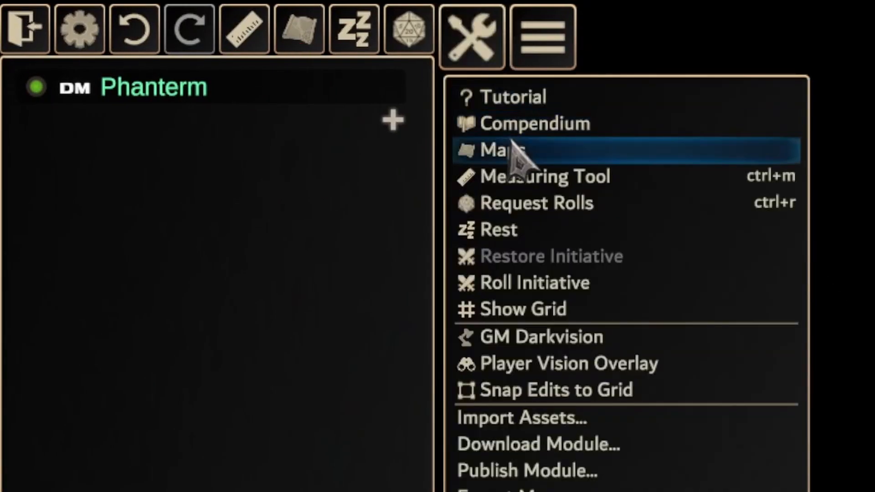
Show the Maps list with the existing 'New Map' and 'Empty' entries
left_click(500, 149)
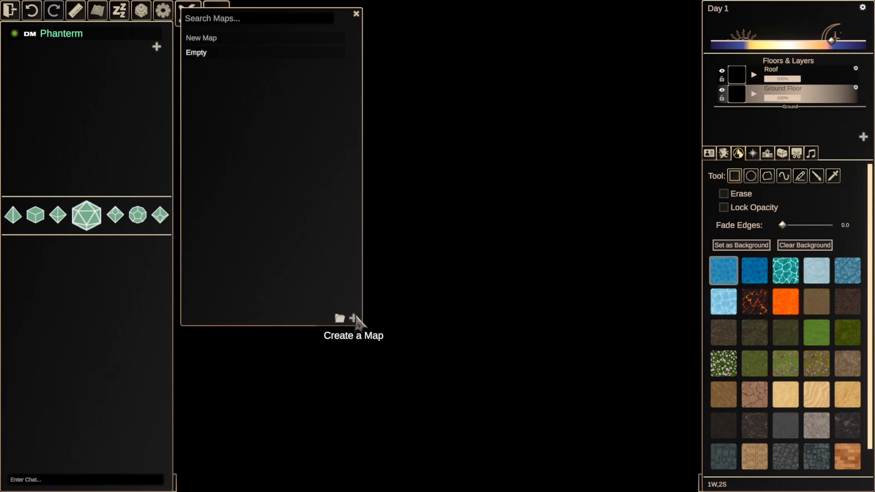
Start a new map built from the village image and name it
left_click(353, 318)
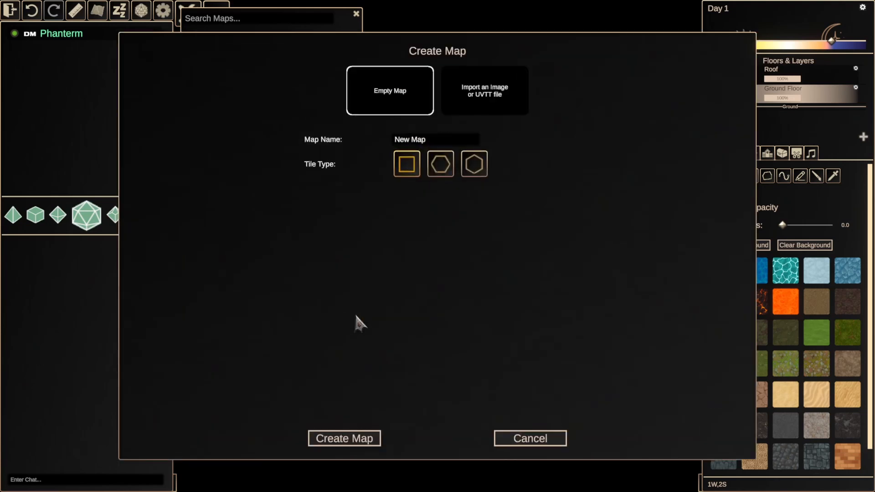
mouse_move(493, 202)
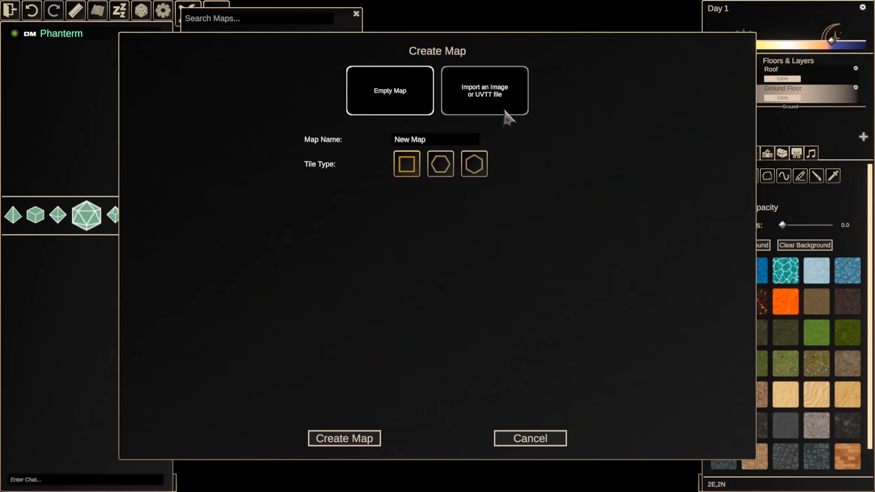
left_click(484, 90)
type("AndSewer")
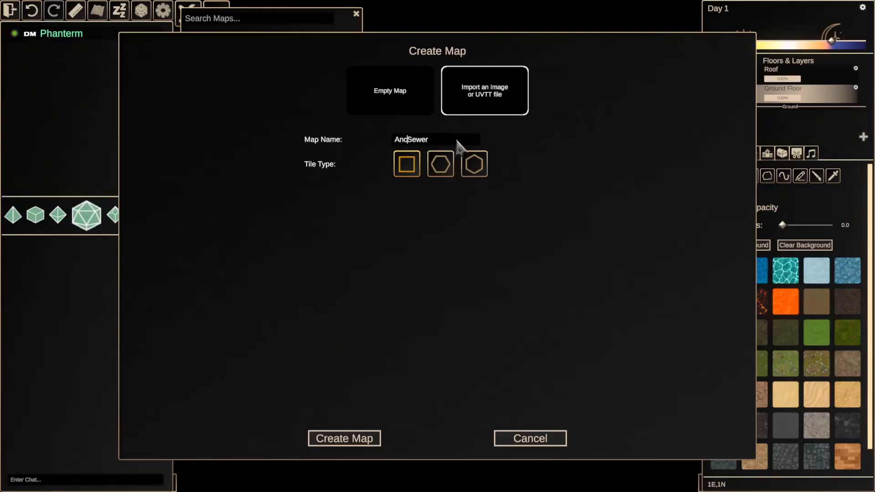
left_click(484, 91)
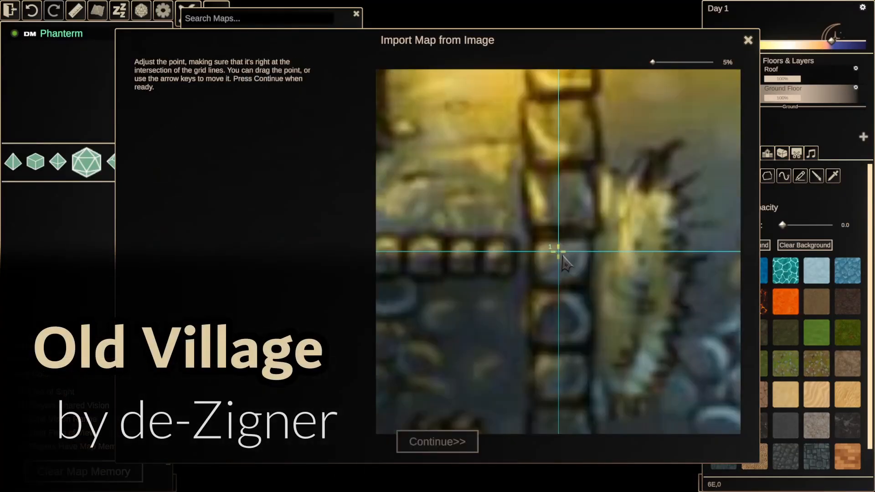
Align a square 5-foot grid about 42 px wide using two grid points and finish the import
left_click(437, 442)
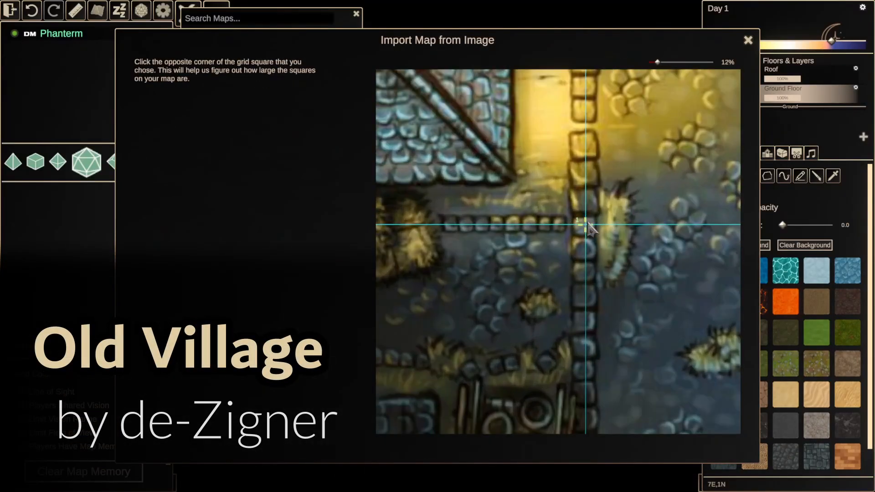
left_click(585, 224)
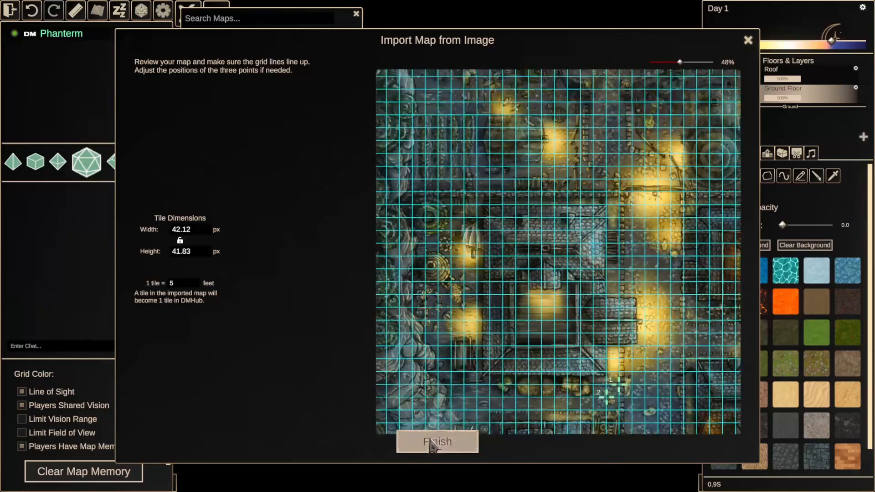
left_click_drag(680, 62, 713, 62)
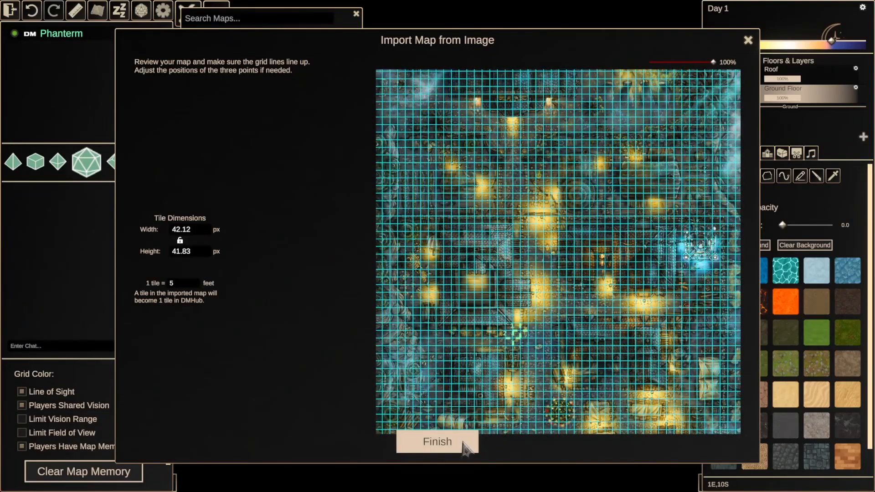
left_click(437, 442)
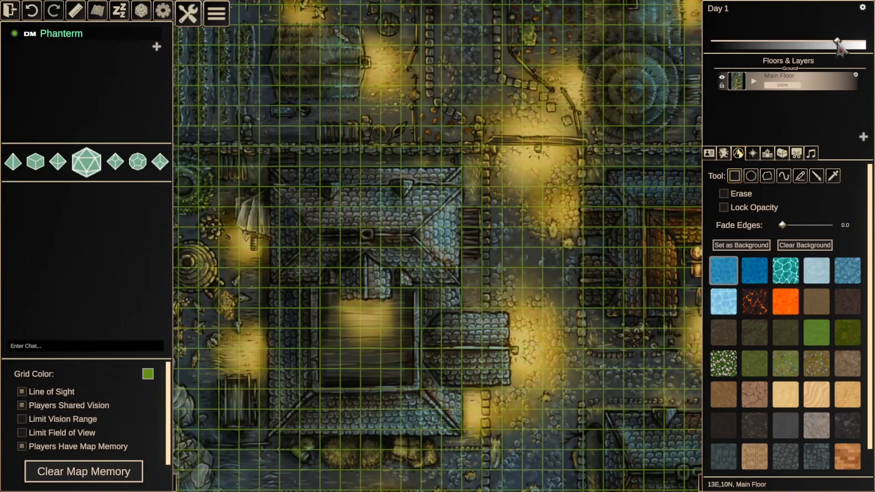
Sweep the map's day/night lighting through dusk and midday, ending at night
left_click_drag(837, 44, 832, 40)
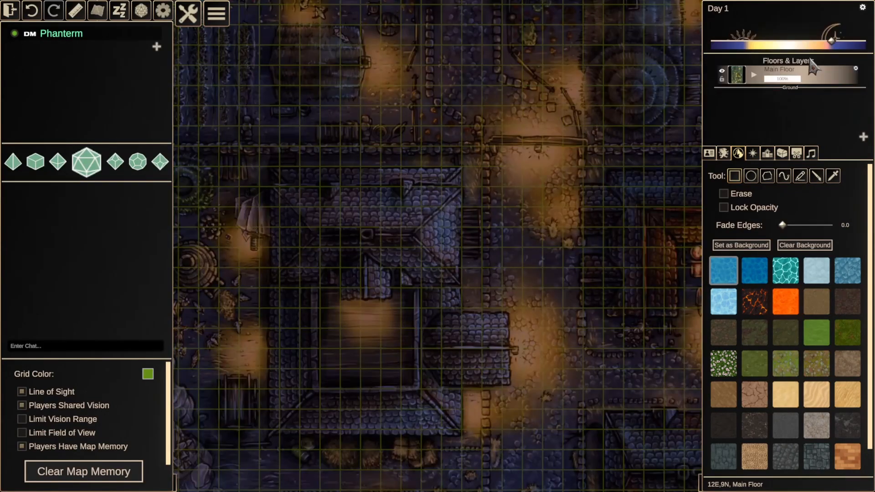
left_click_drag(832, 40, 799, 42)
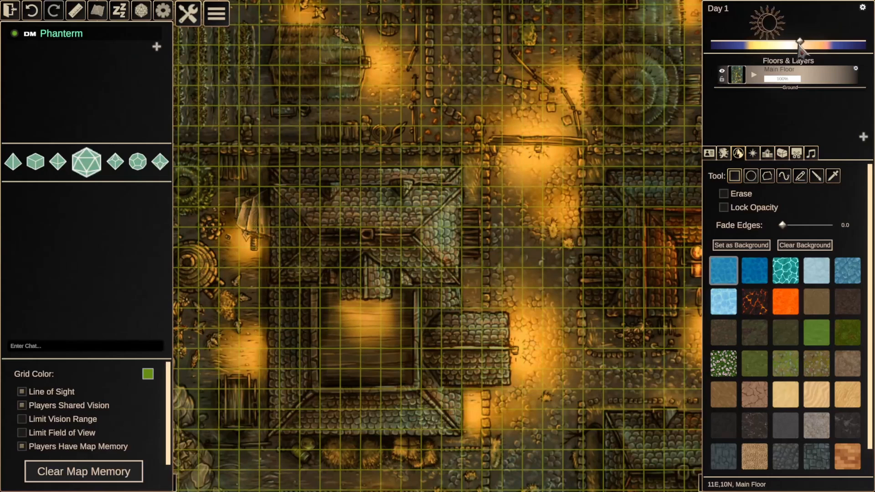
left_click_drag(798, 42, 715, 43)
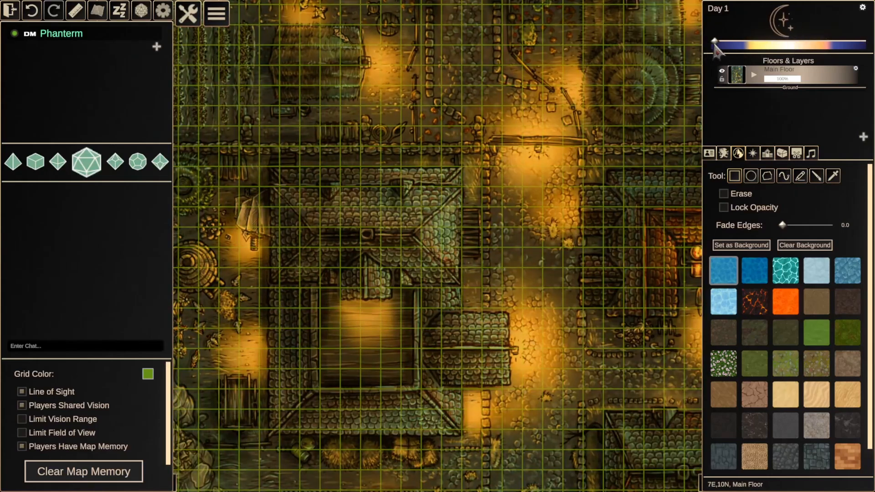